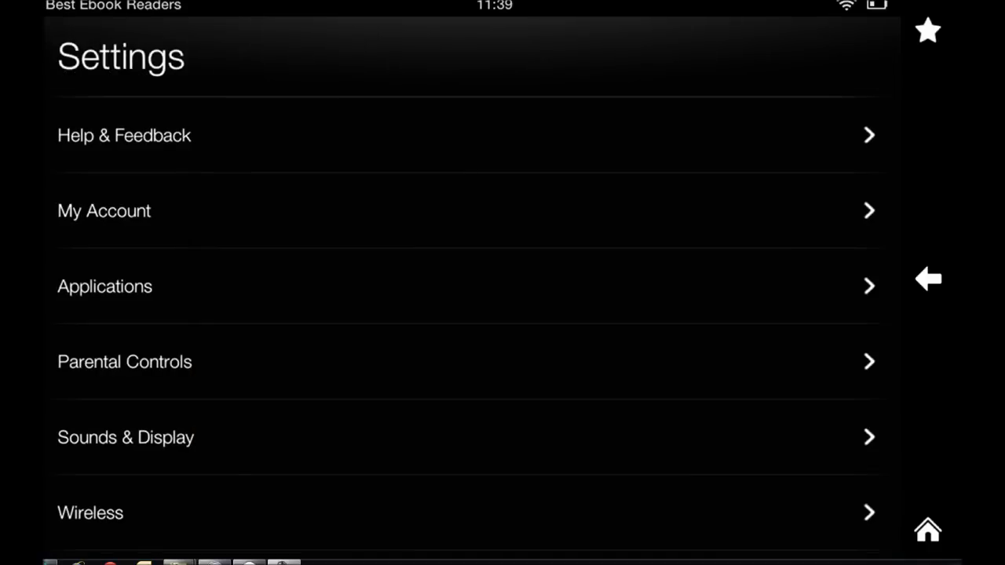
# Show the Keyboard page with auto-capitalization, keypress sound and spelling suggestions all on.
pyautogui.scroll(-3)
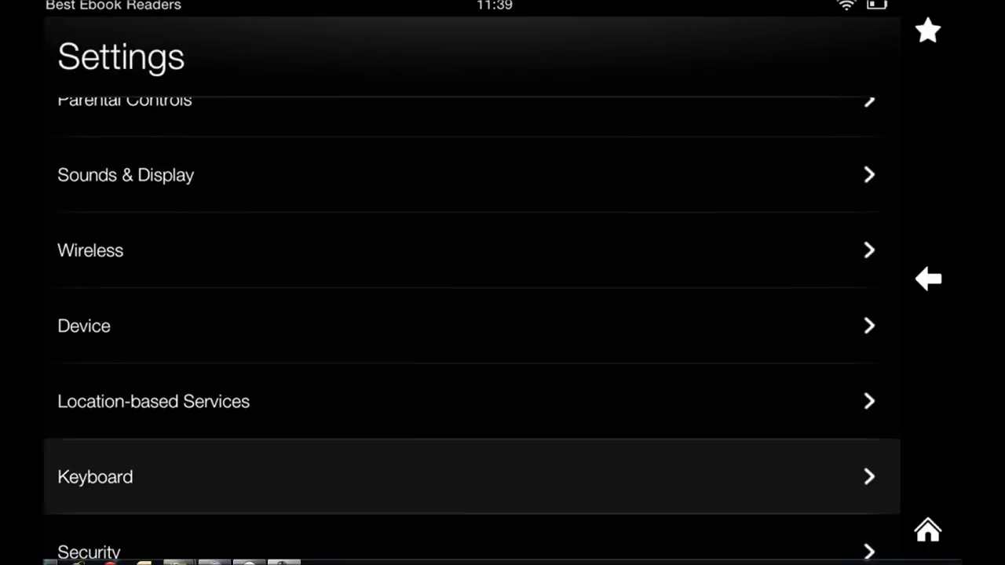
pyautogui.click(95, 478)
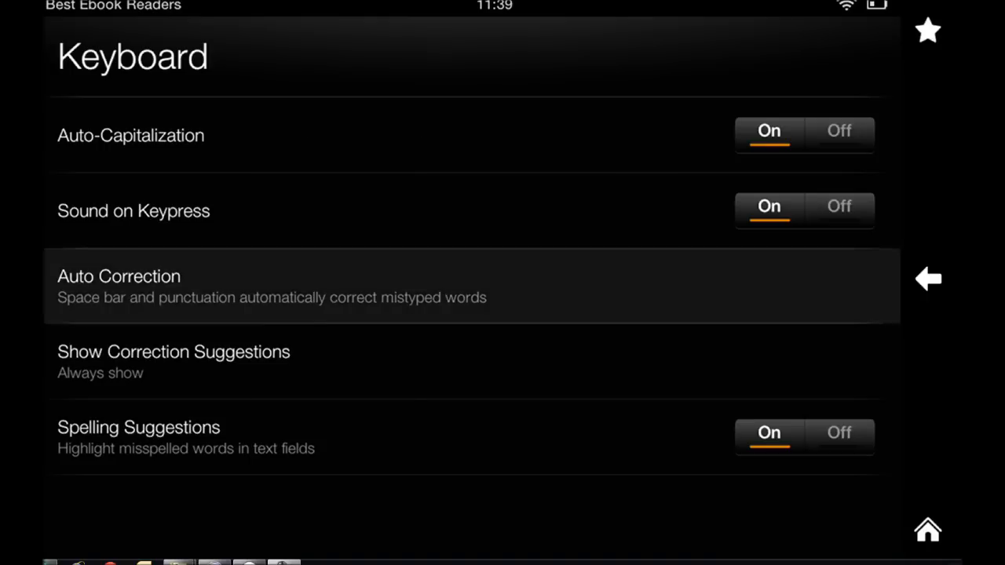
# Confirm Auto Correction stays Modest, then view Show Correction Suggestions with Always show selected.
pyautogui.click(119, 286)
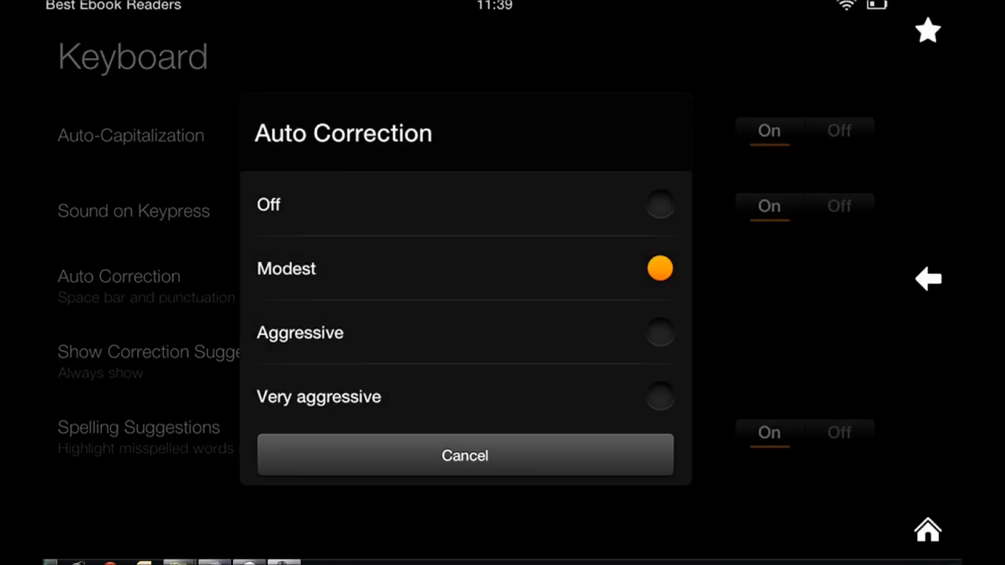
pyautogui.click(465, 455)
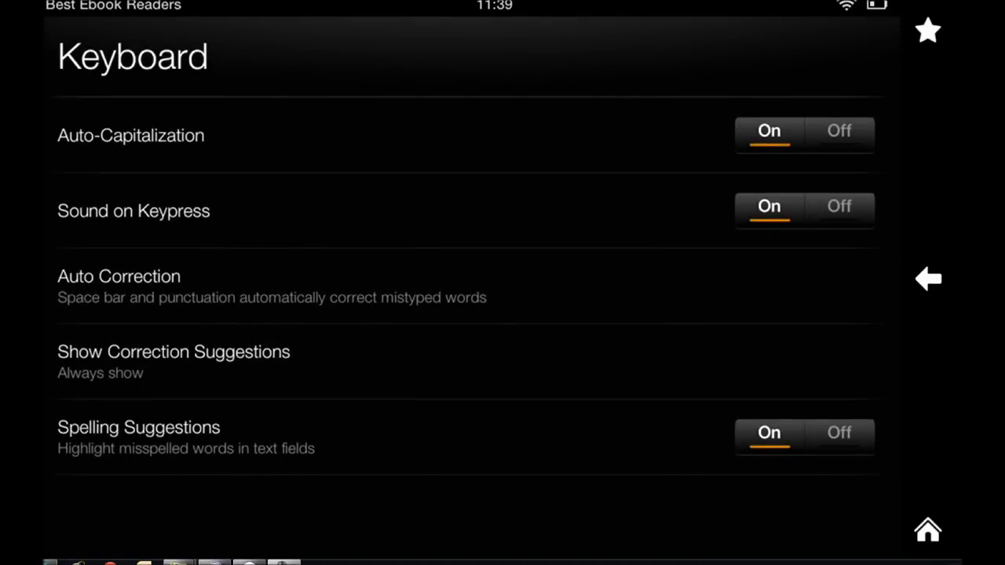
pyautogui.click(172, 361)
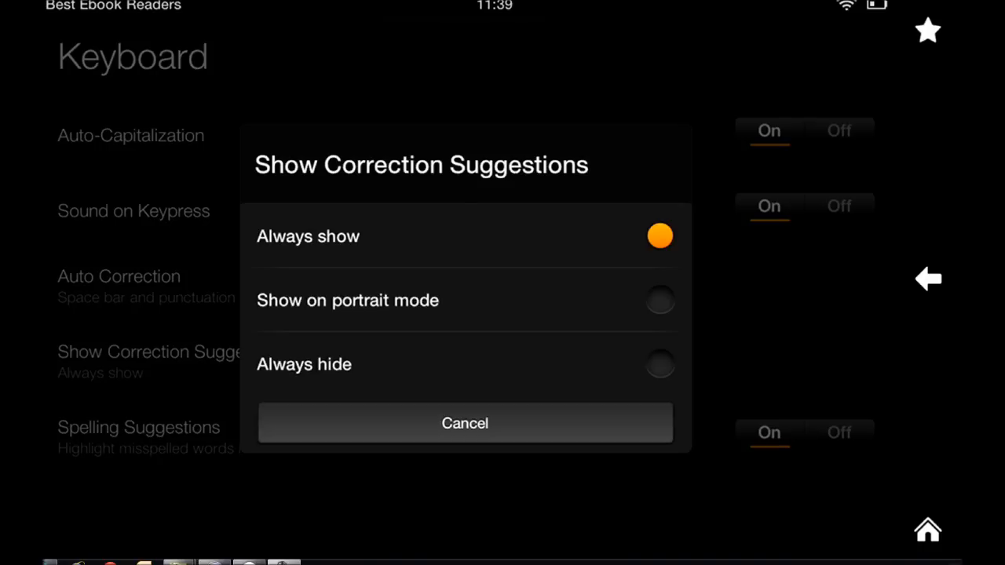
# Cancel the suggestion choices, leaving Show Correction Suggestions at Always show.
pyautogui.click(465, 424)
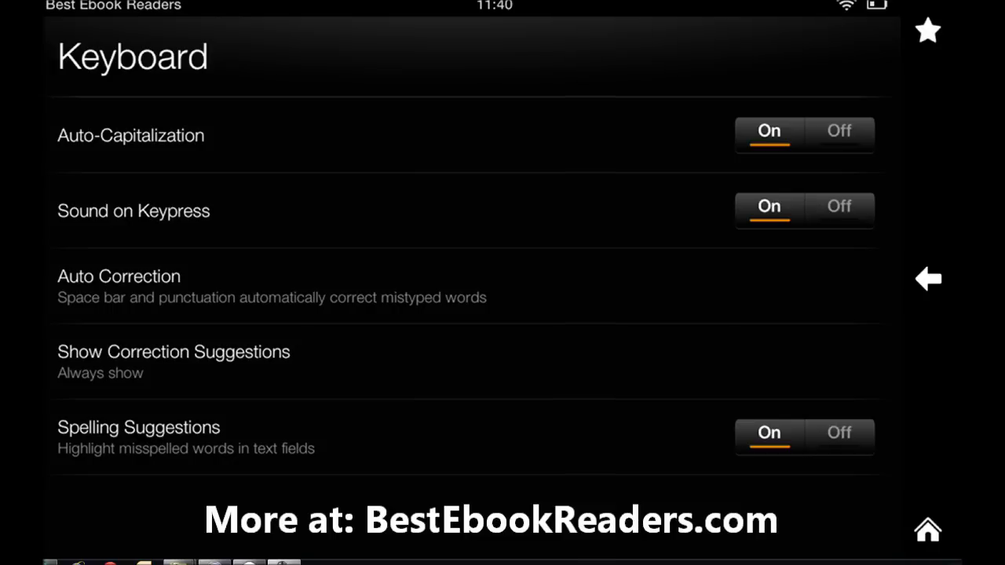
# Leave the Keyboard page and return to the main Settings list unchanged.
pyautogui.click(926, 279)
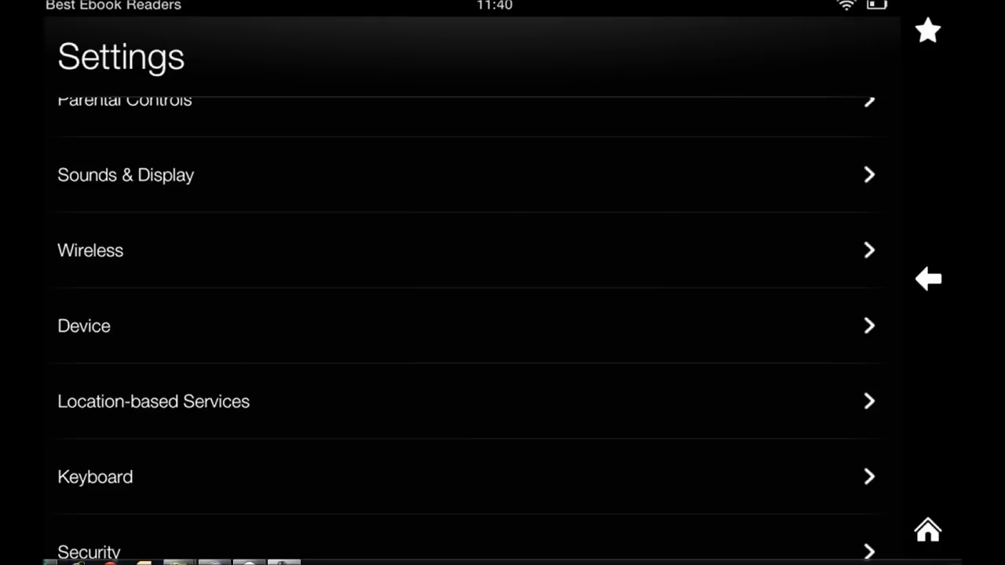
pyautogui.scroll(-3)
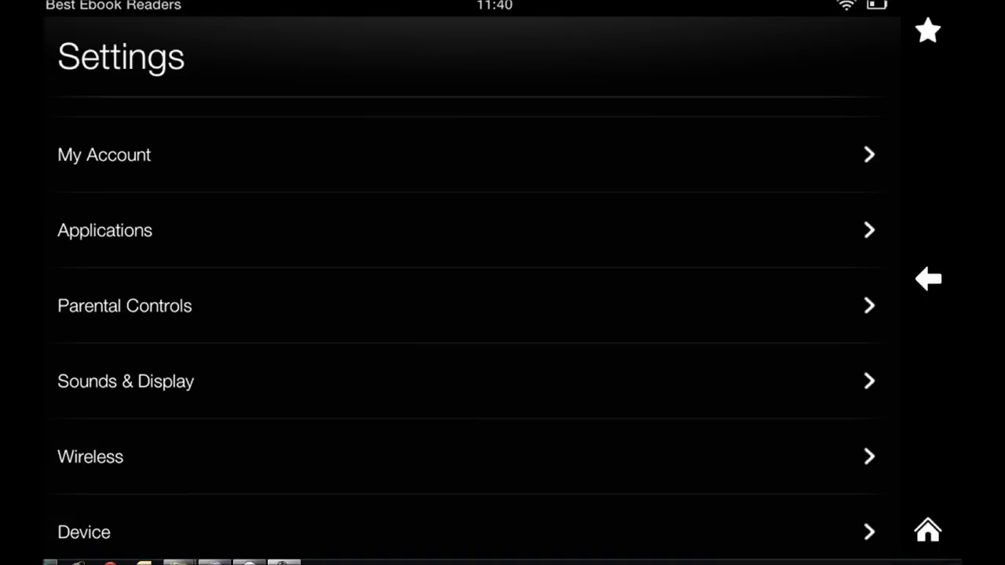
pyautogui.scroll(-3)
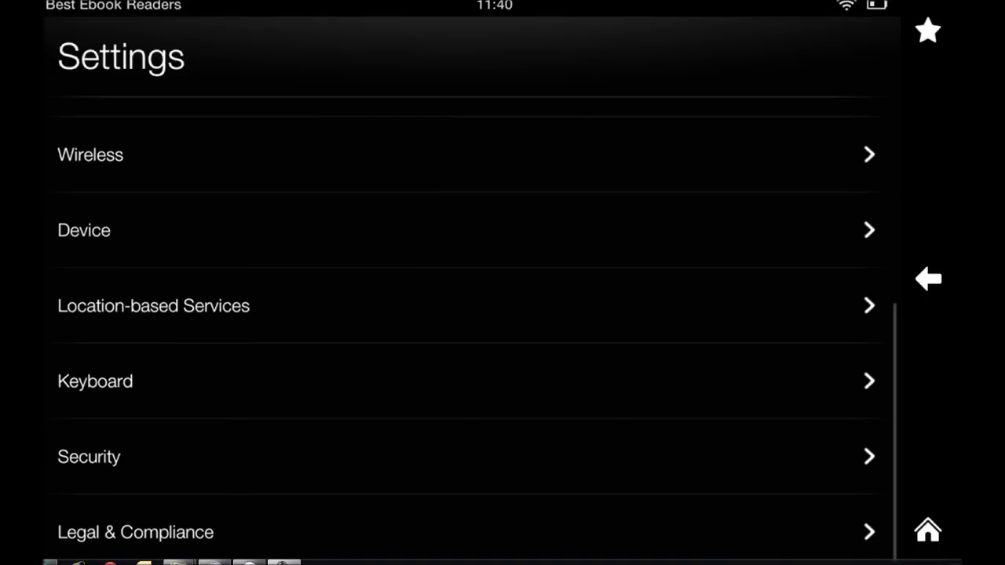